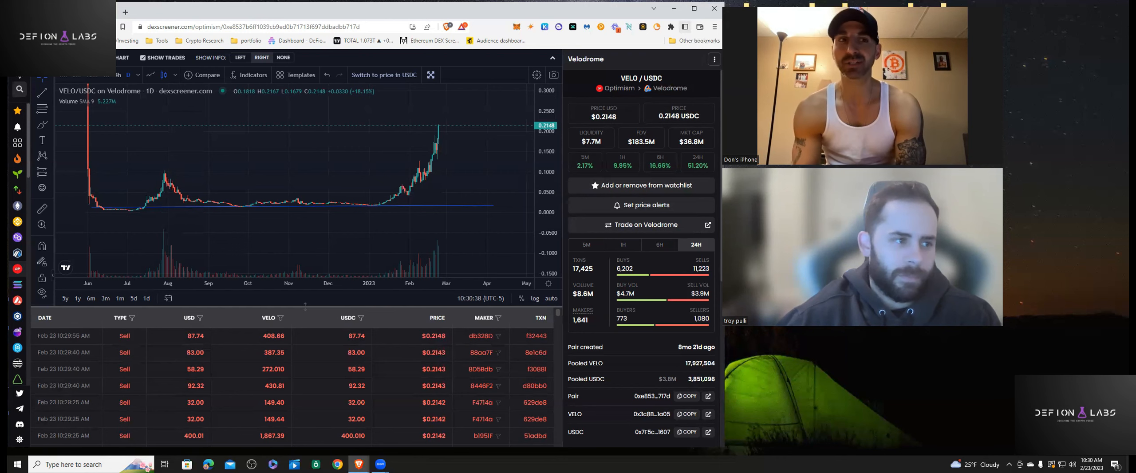
Widen the TOTAL market cap chart's time axis to show history back into 2023
left_click(231, 13)
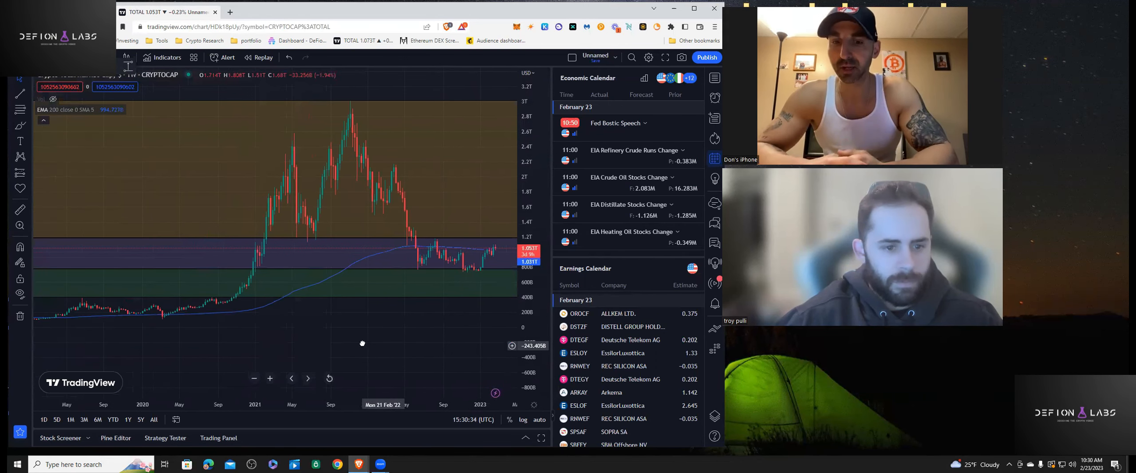
left_click_drag(362, 342, 500, 312)
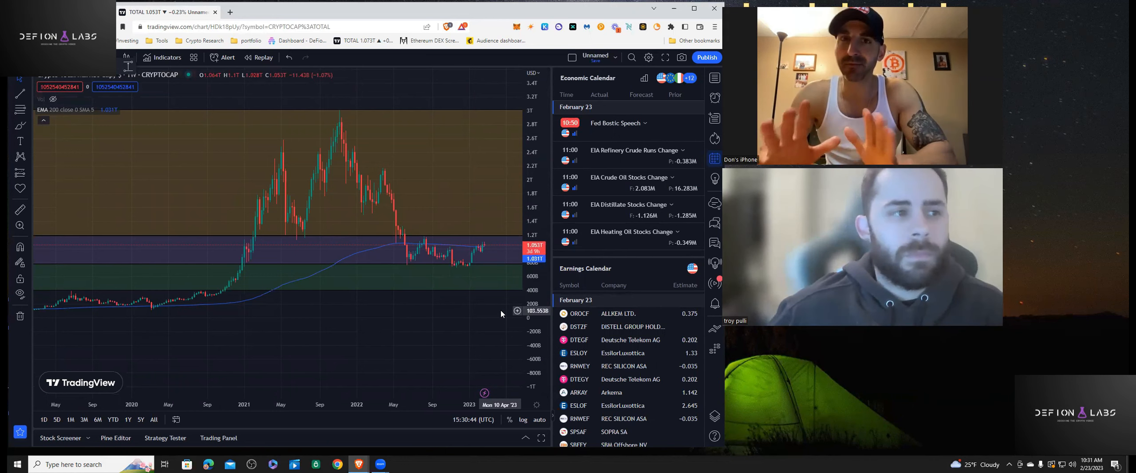
mouse_move(504, 295)
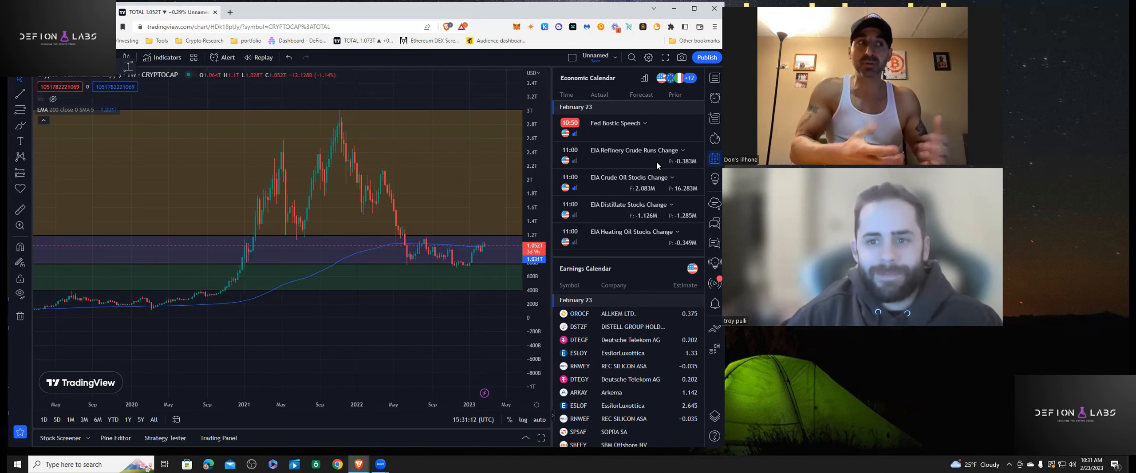
mouse_move(598, 339)
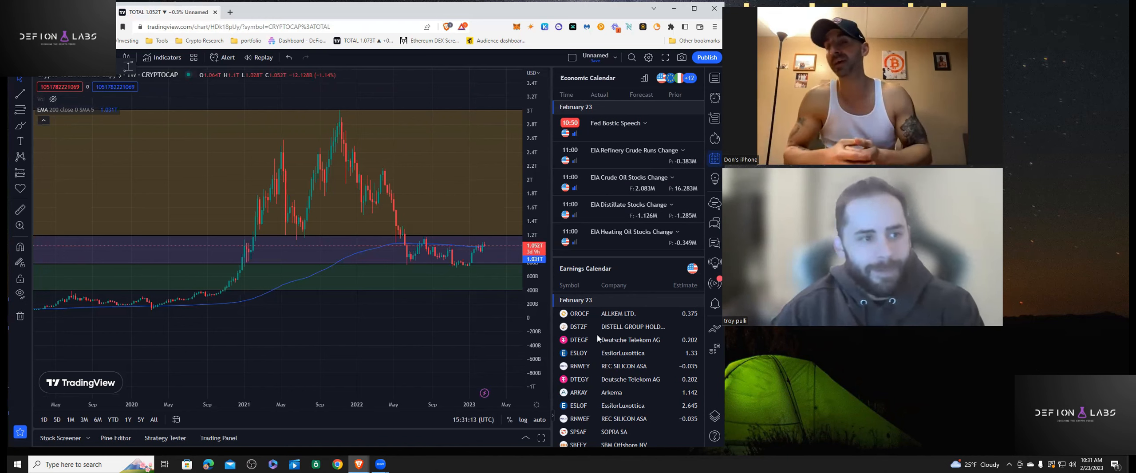
mouse_move(580, 323)
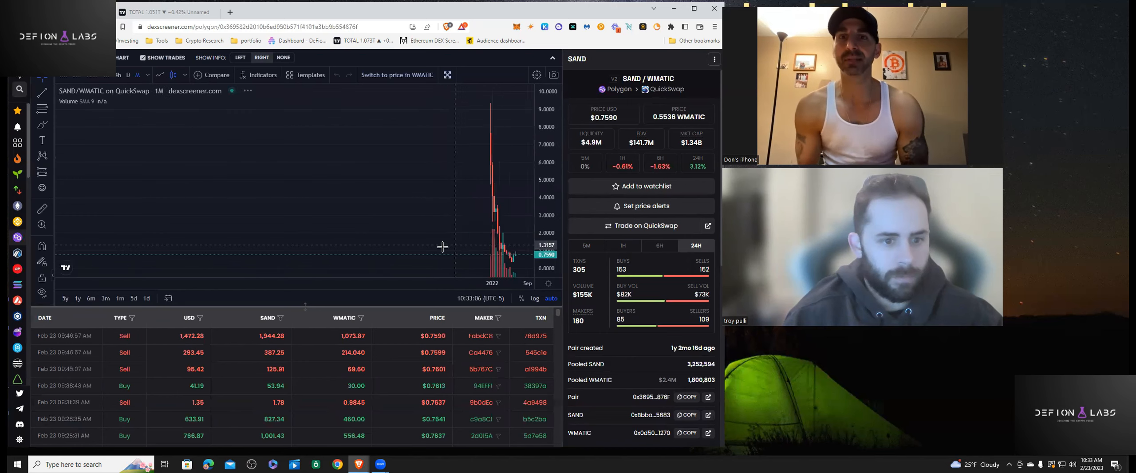
Start a symbol search for SAND
type("sa")
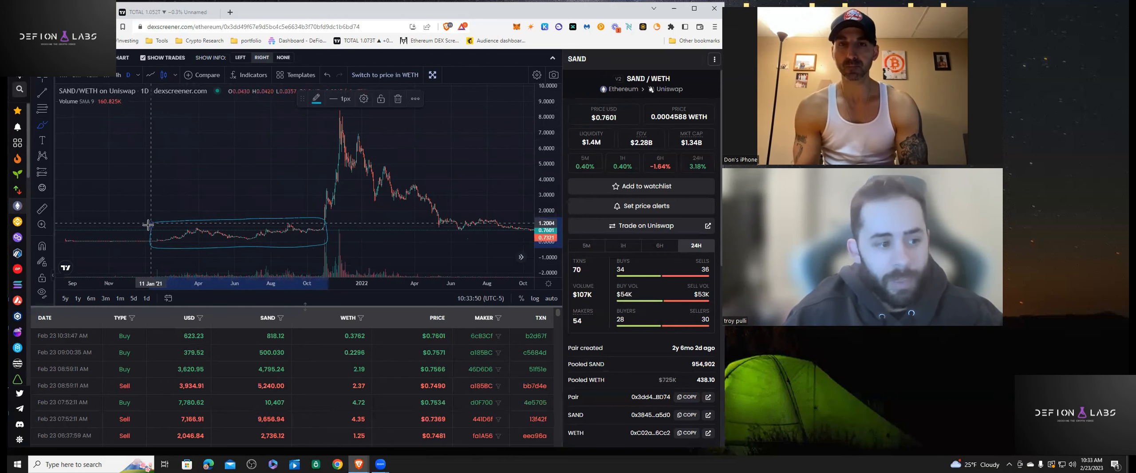
mouse_move(189, 243)
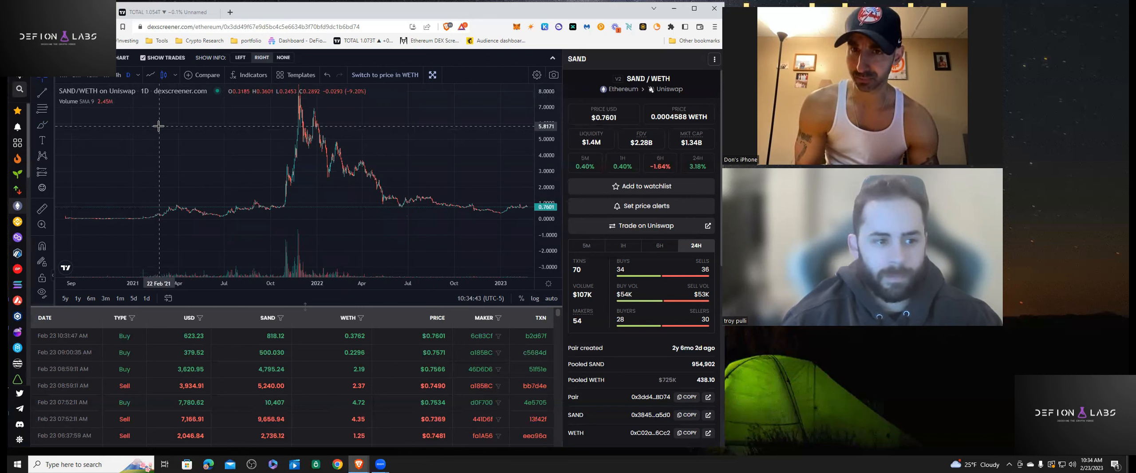
mouse_move(500, 141)
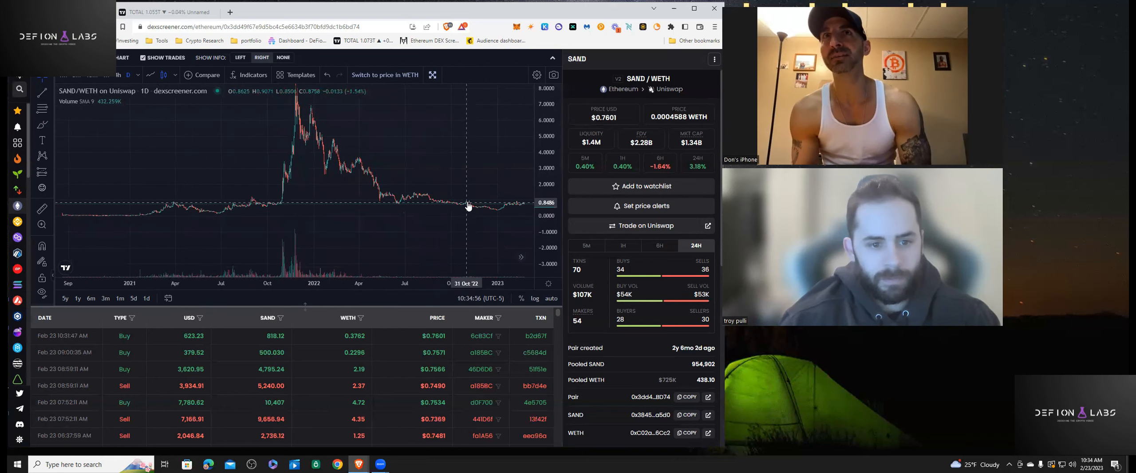
mouse_move(429, 198)
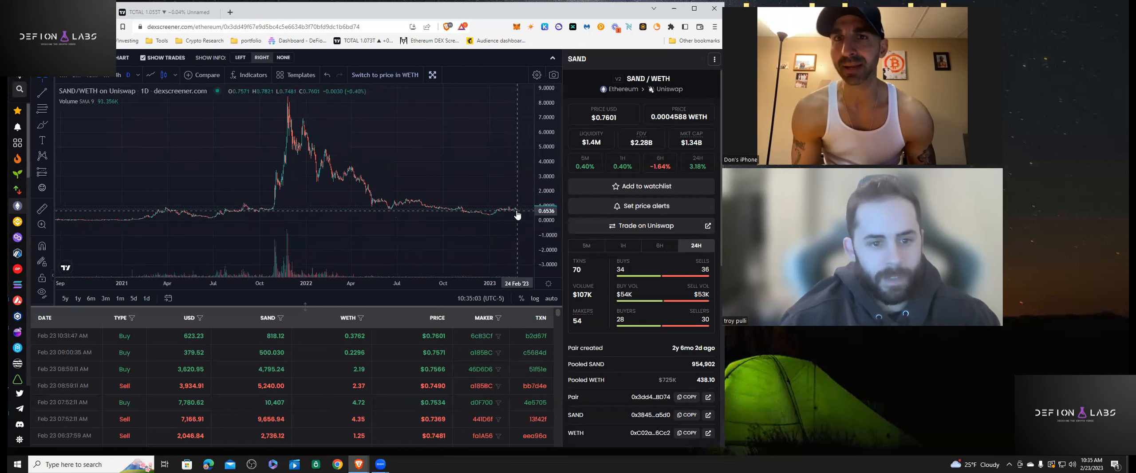
mouse_move(519, 213)
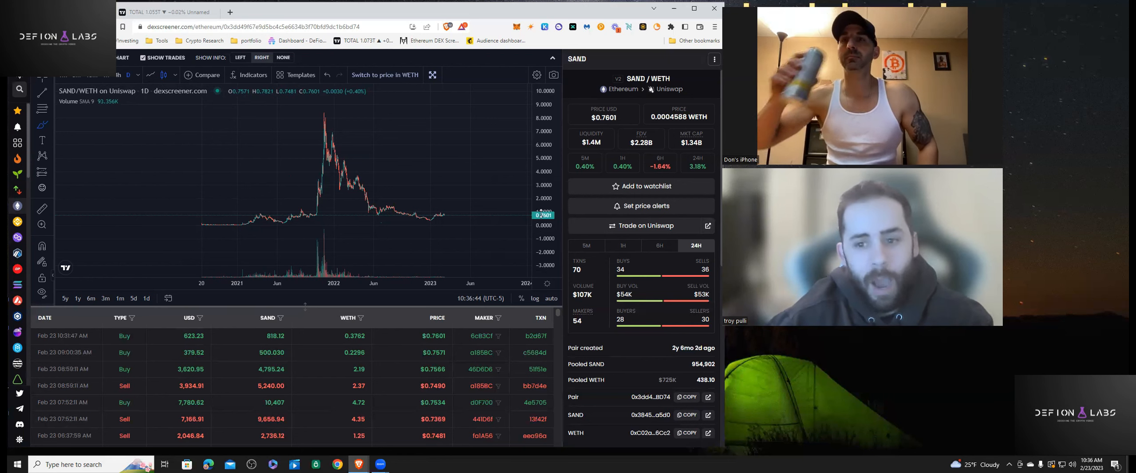
mouse_move(384, 199)
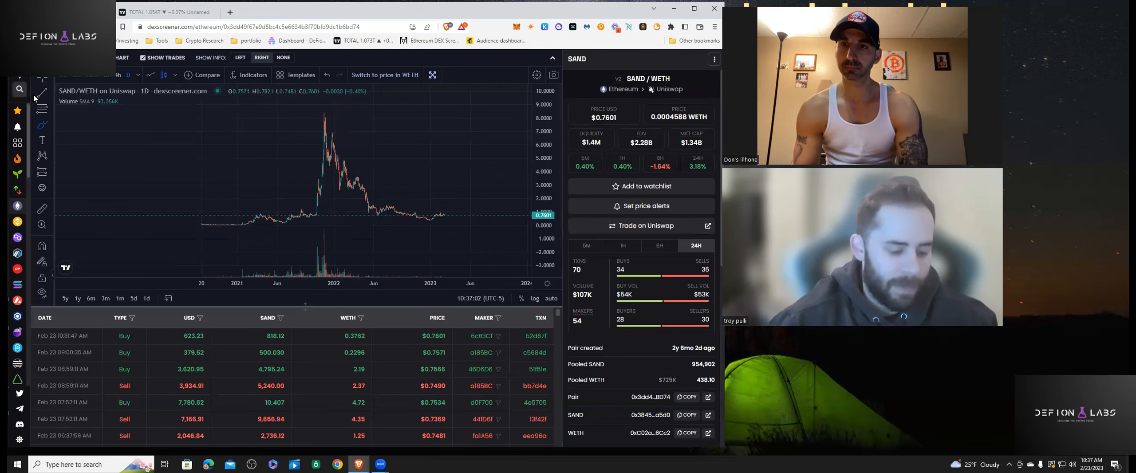
Search for the VELO pair
type("velo")
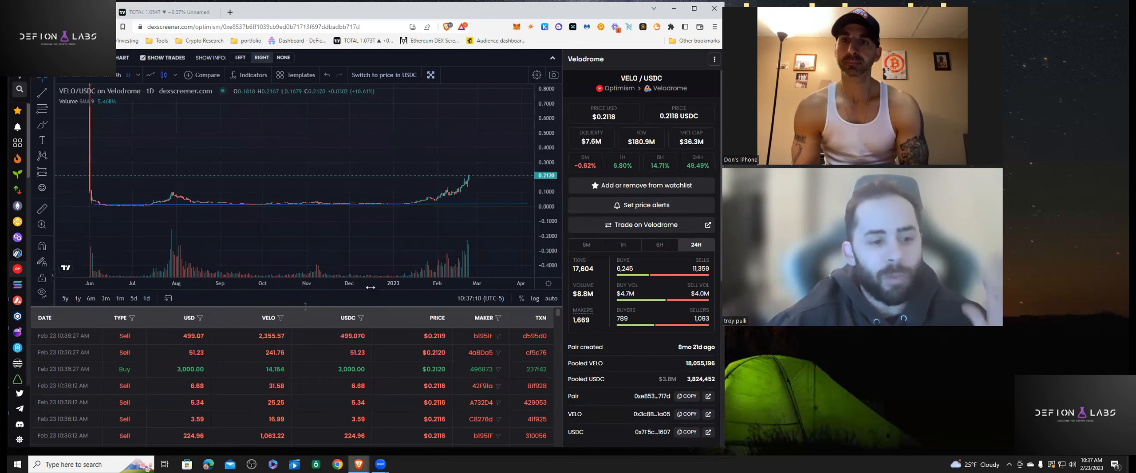
mouse_move(291, 198)
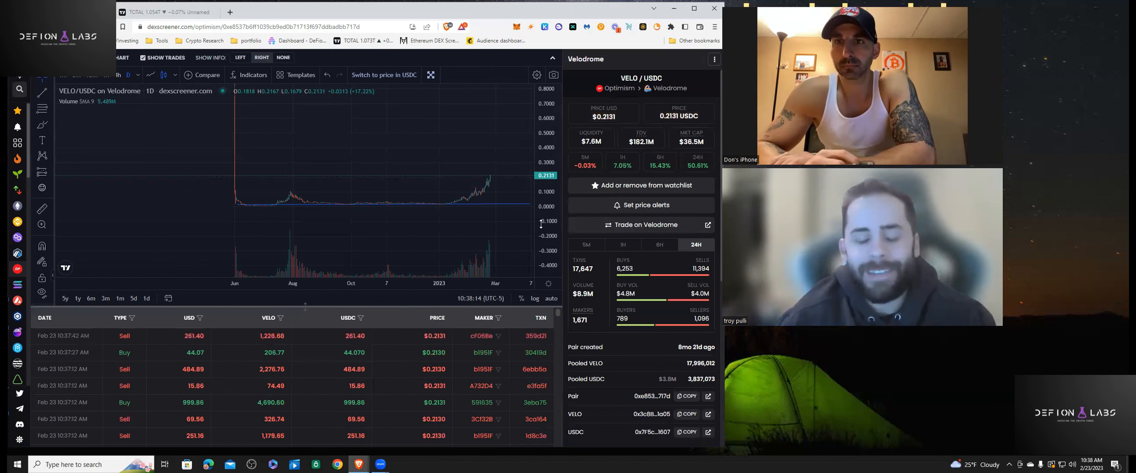
mouse_move(467, 324)
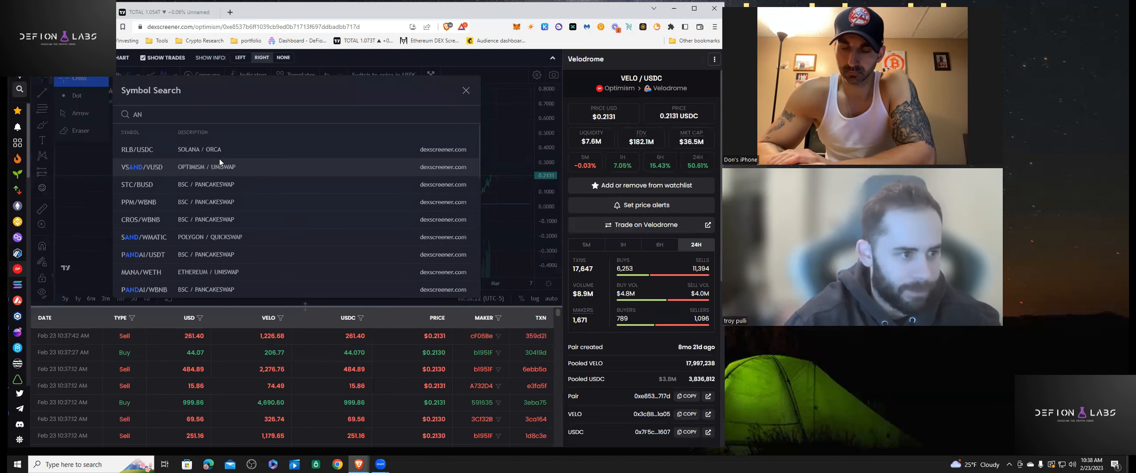
Search SAND, expand the full results, and open the SAND/WETH Uniswap pair
type("SAND")
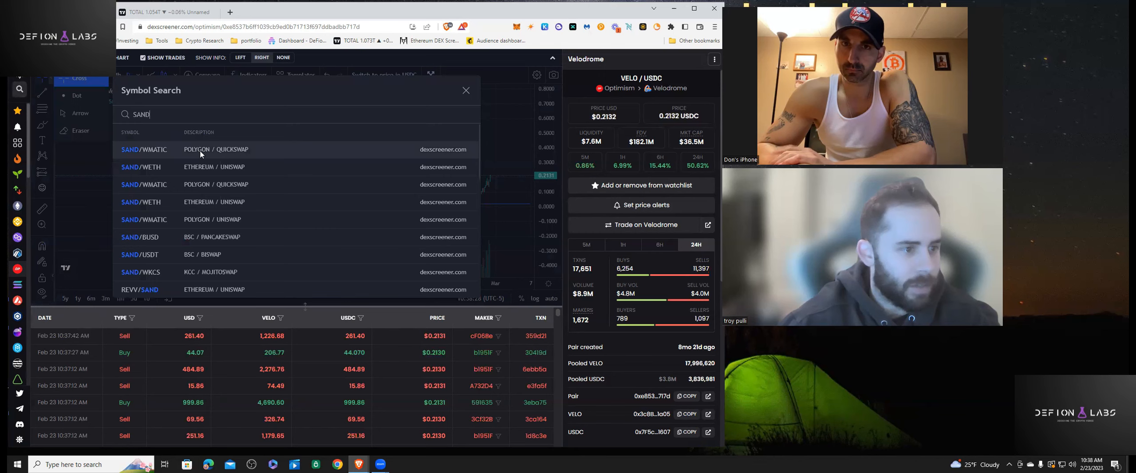
left_click(144, 149)
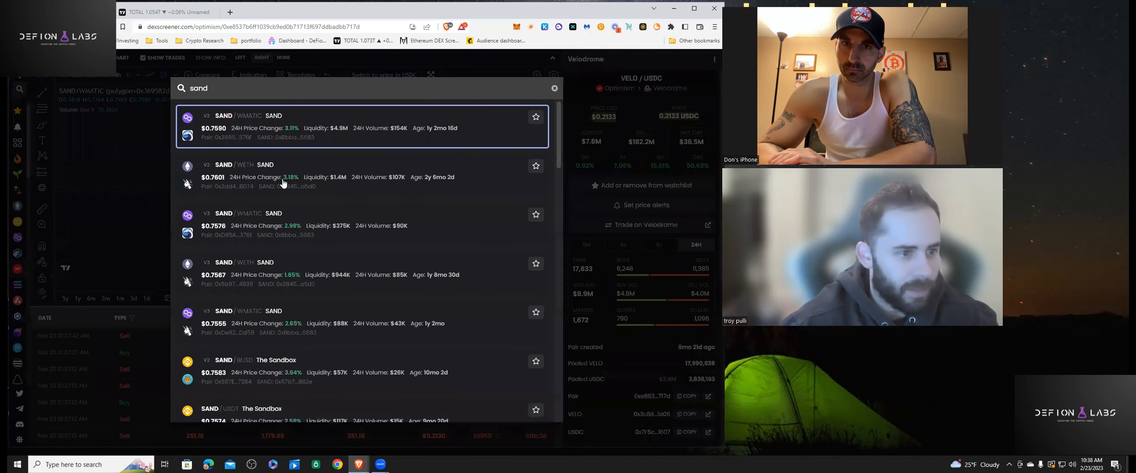
left_click(285, 177)
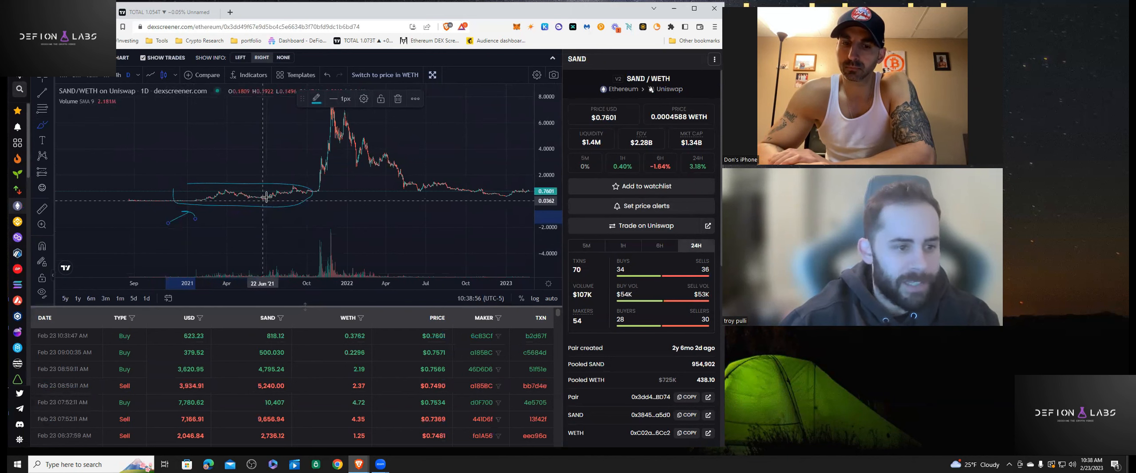
mouse_move(276, 198)
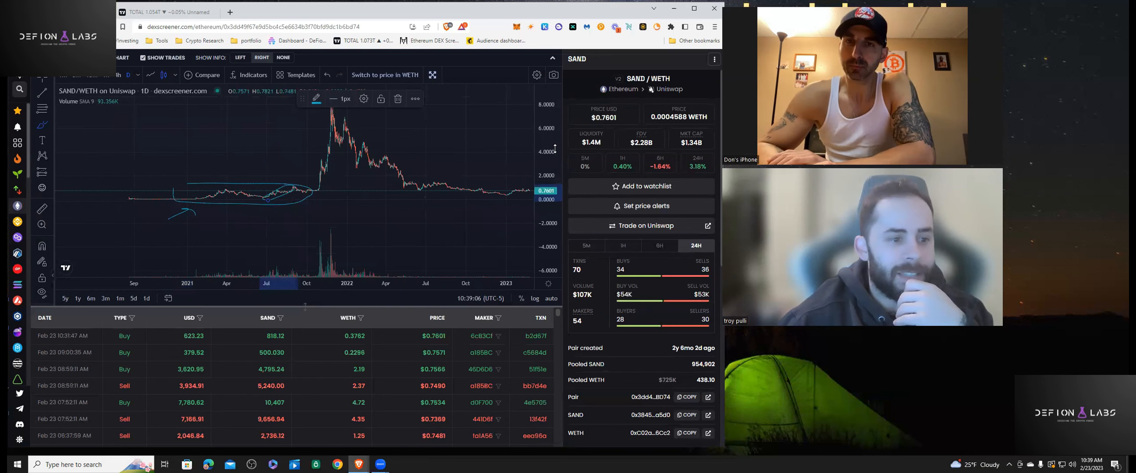
mouse_move(289, 188)
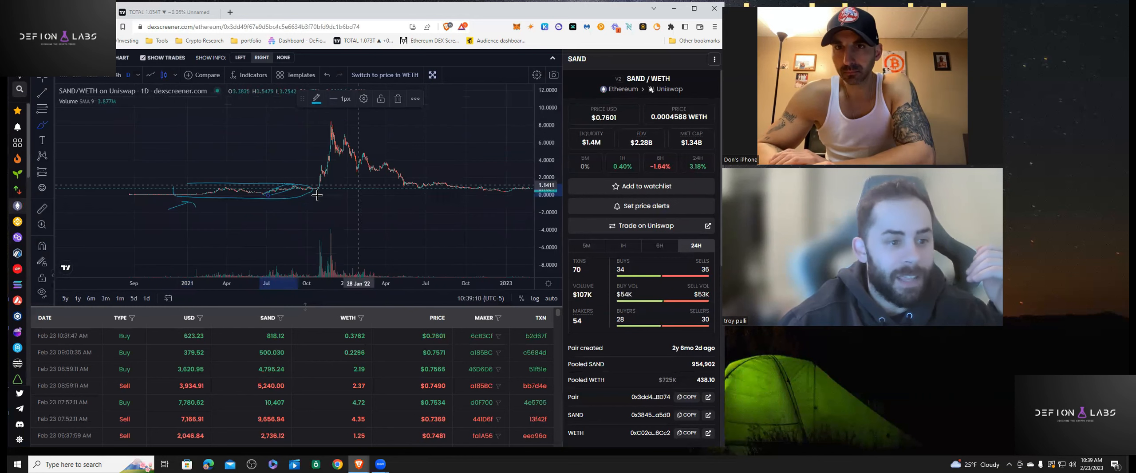
mouse_move(336, 163)
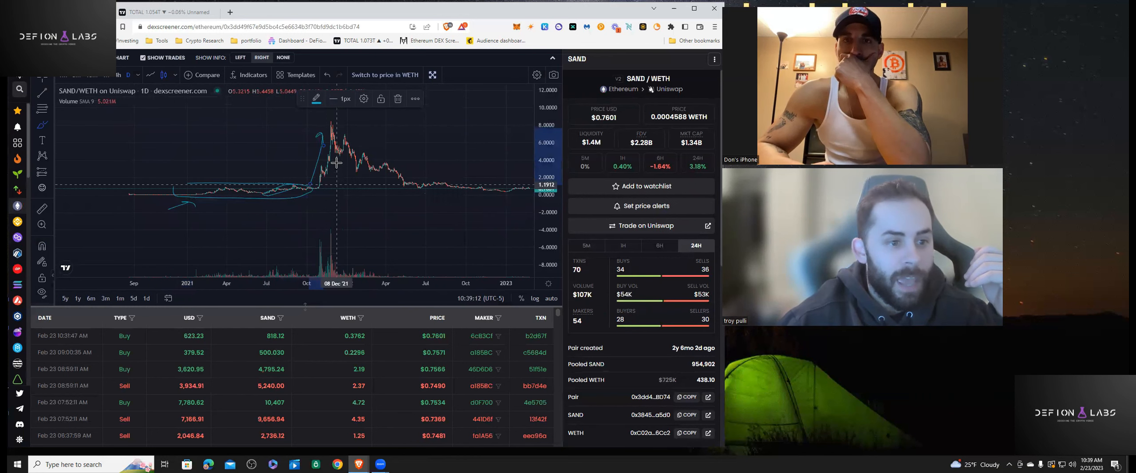
mouse_move(341, 153)
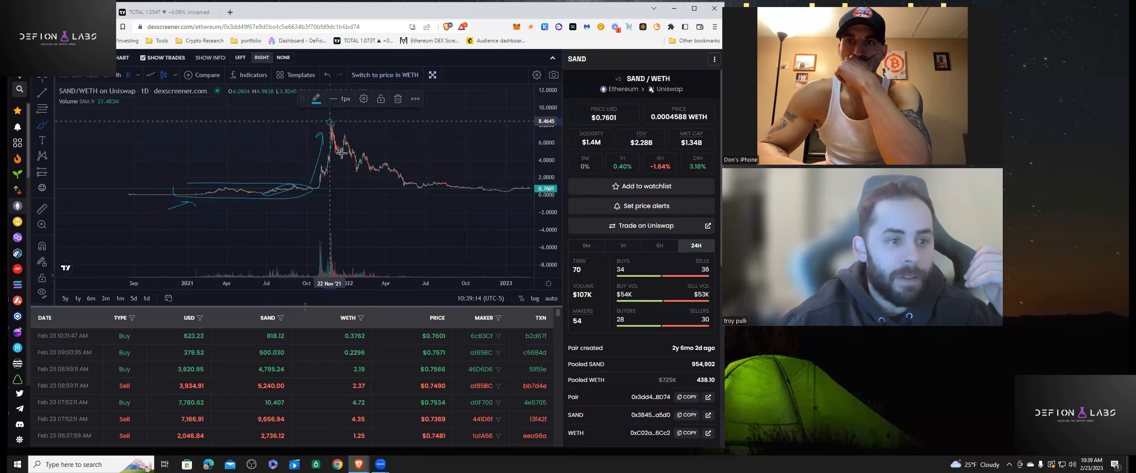
mouse_move(332, 164)
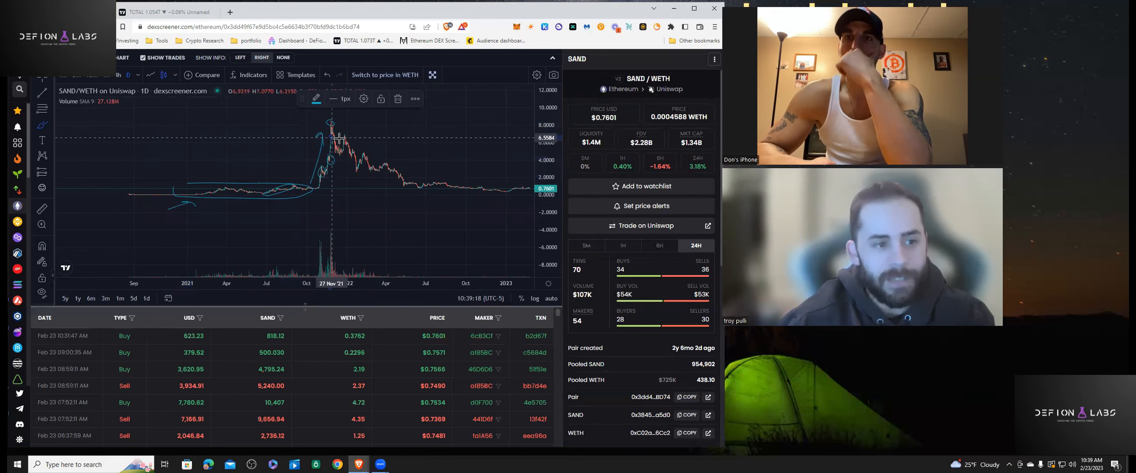
mouse_move(385, 145)
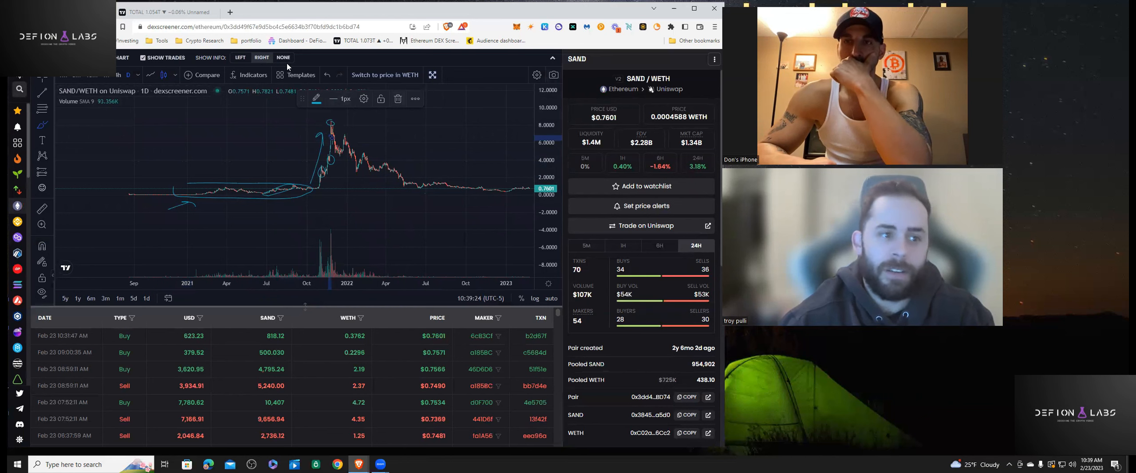
left_click(326, 75)
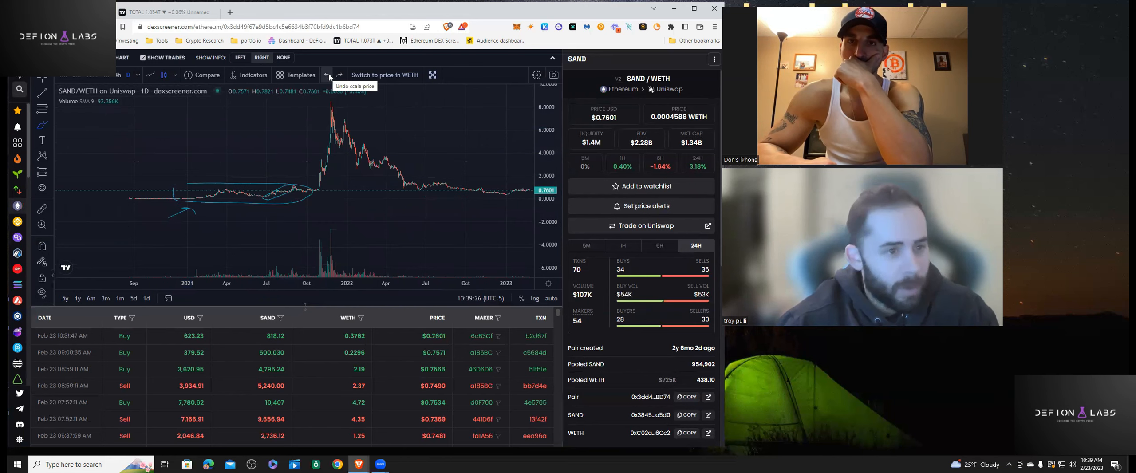
Bring up the CRYPTOCAP:TOTAL chart with its shaded price zones
left_click(327, 74)
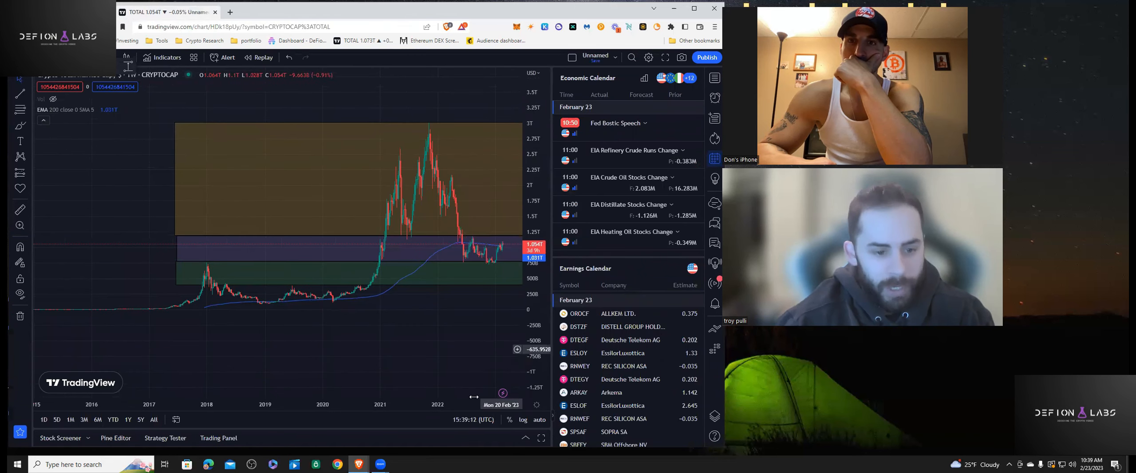
mouse_move(446, 406)
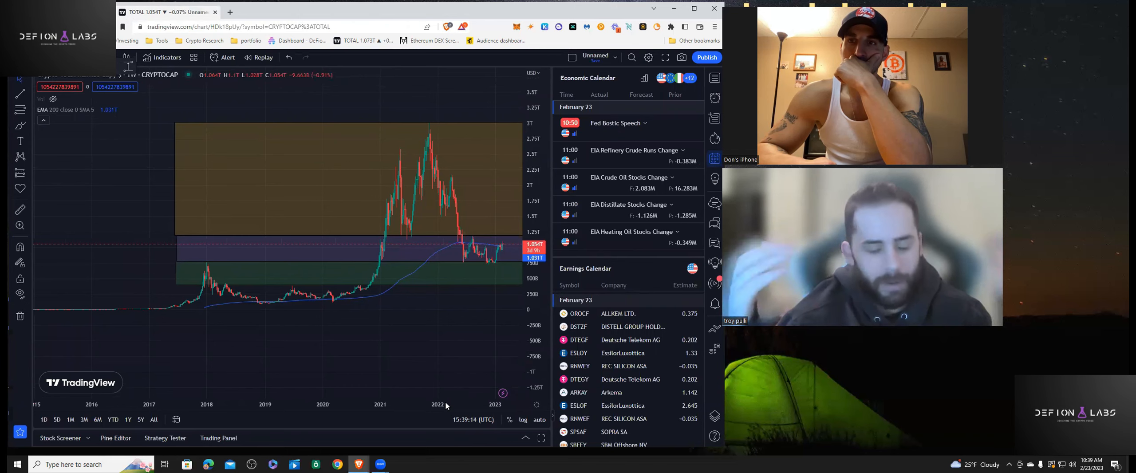
mouse_move(519, 320)
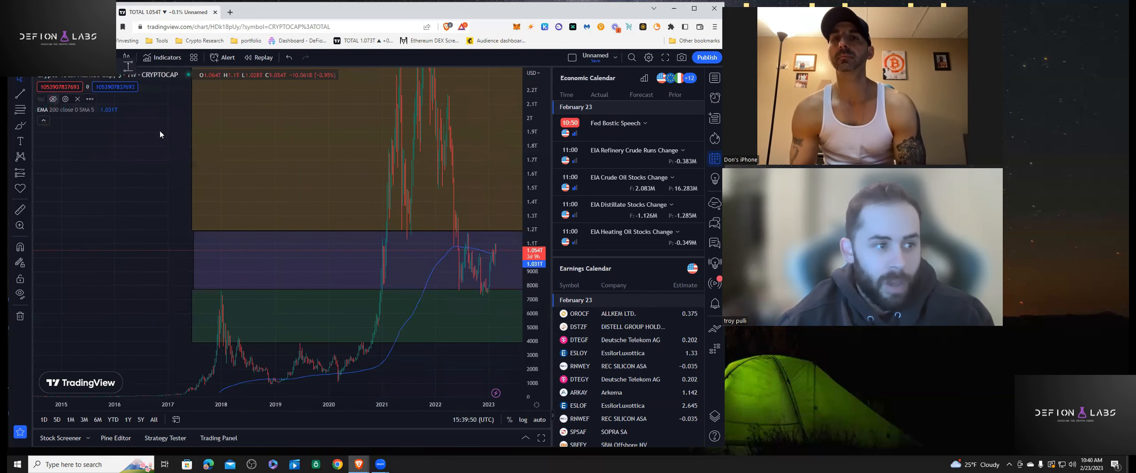
mouse_move(579, 130)
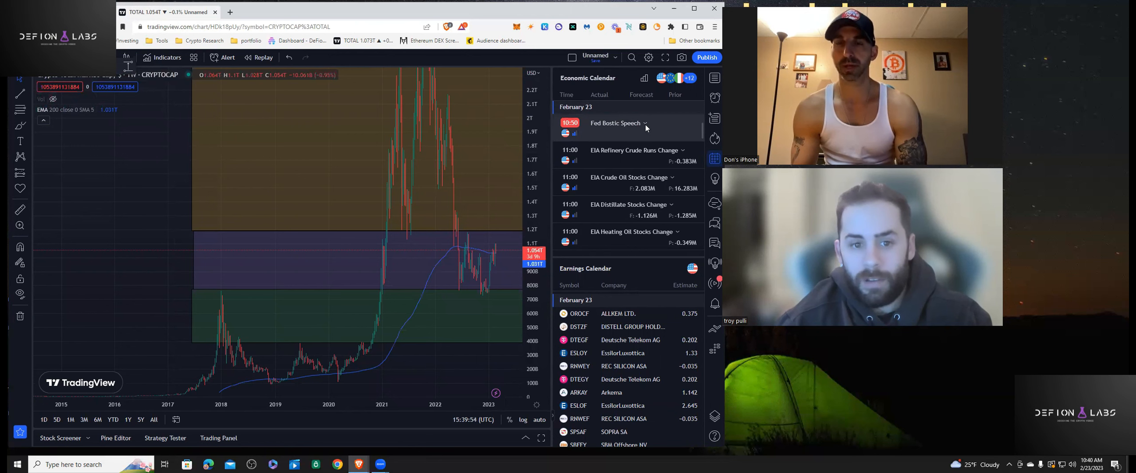
left_click(645, 123)
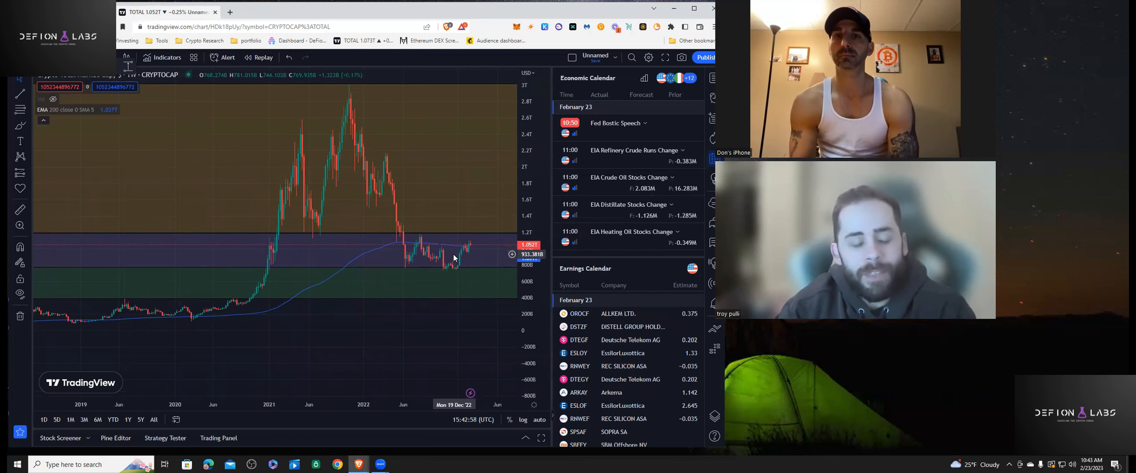
mouse_move(468, 258)
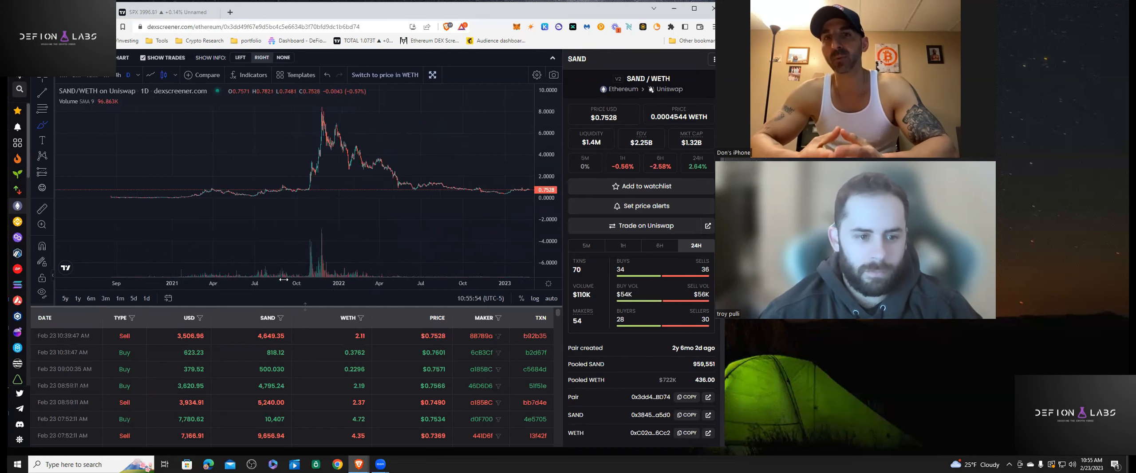
Stretch the SAND/WETH price curve taller across 2021–2023
left_click_drag(322, 237, 411, 235)
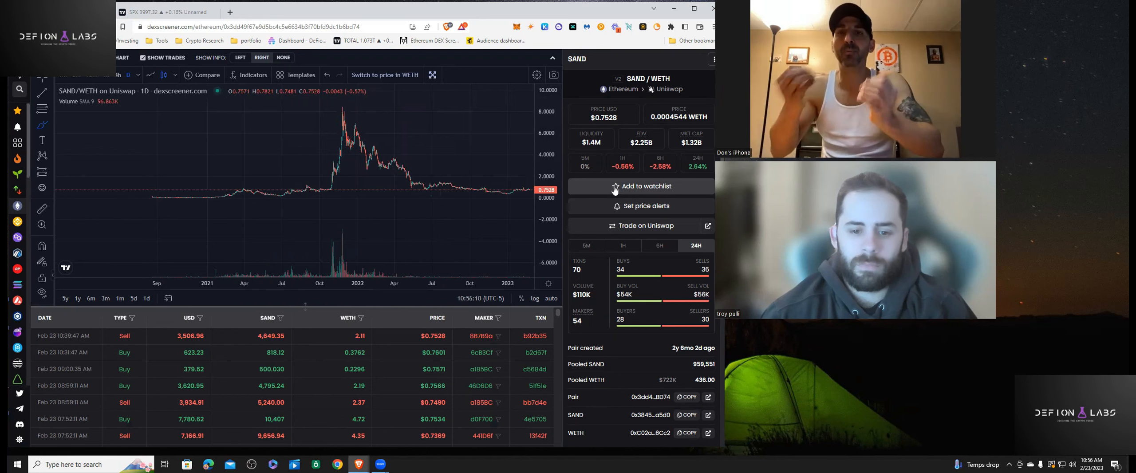
mouse_move(637, 203)
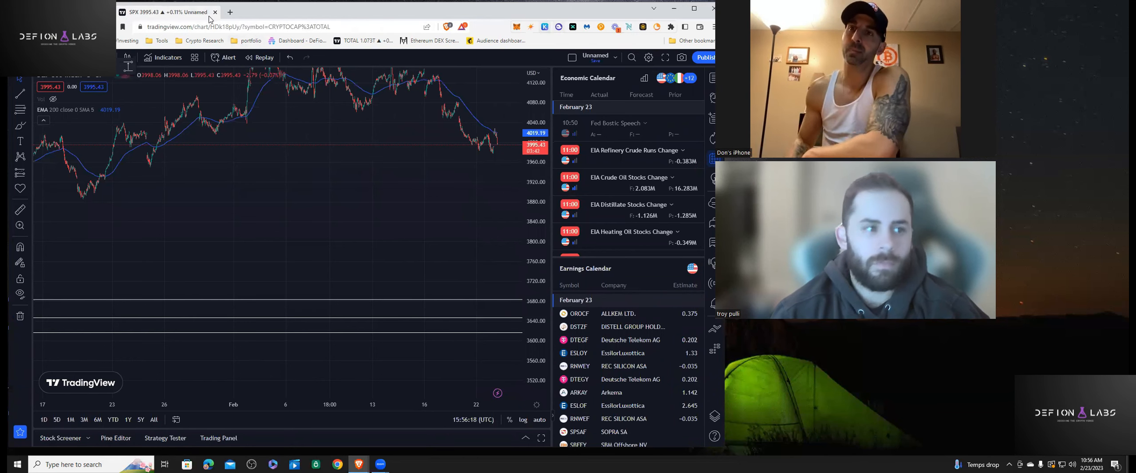
left_click(229, 12)
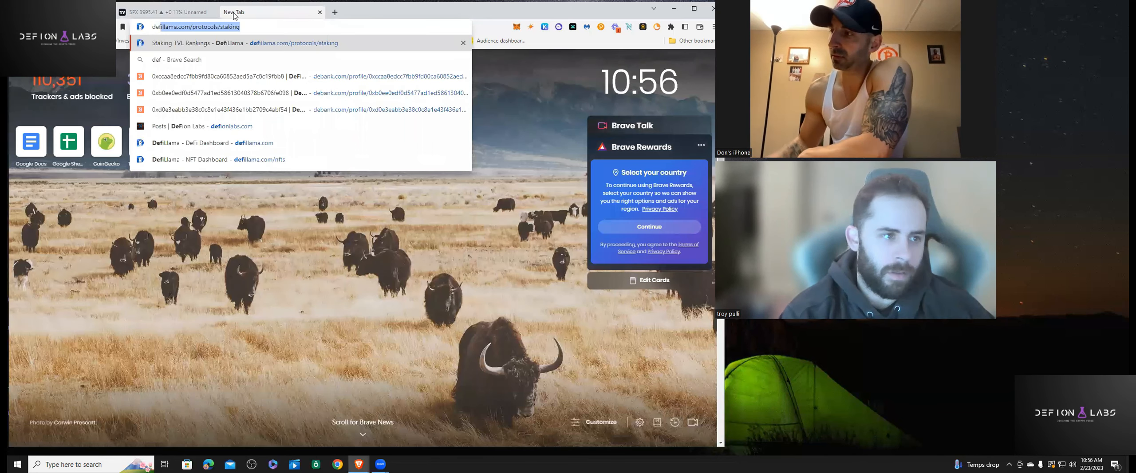
type("defion")
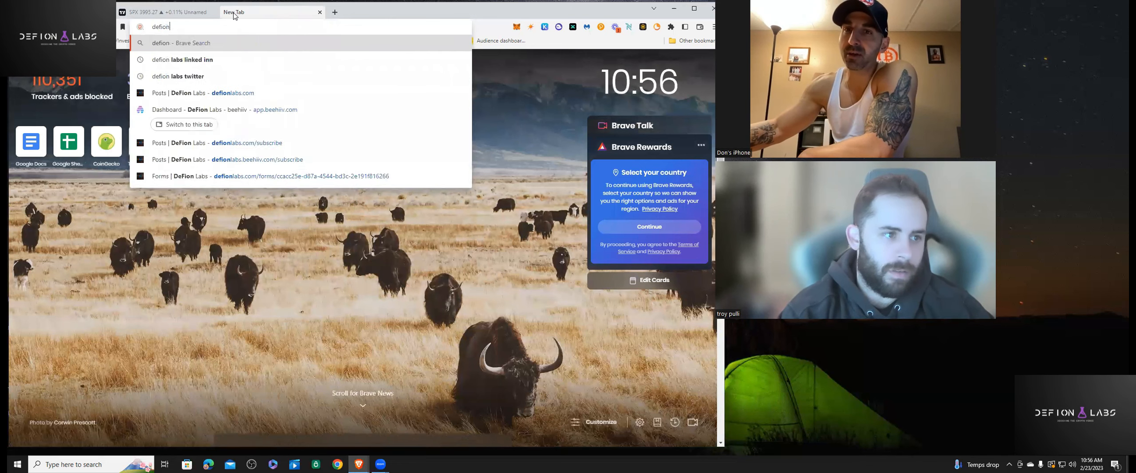
left_click(186, 93)
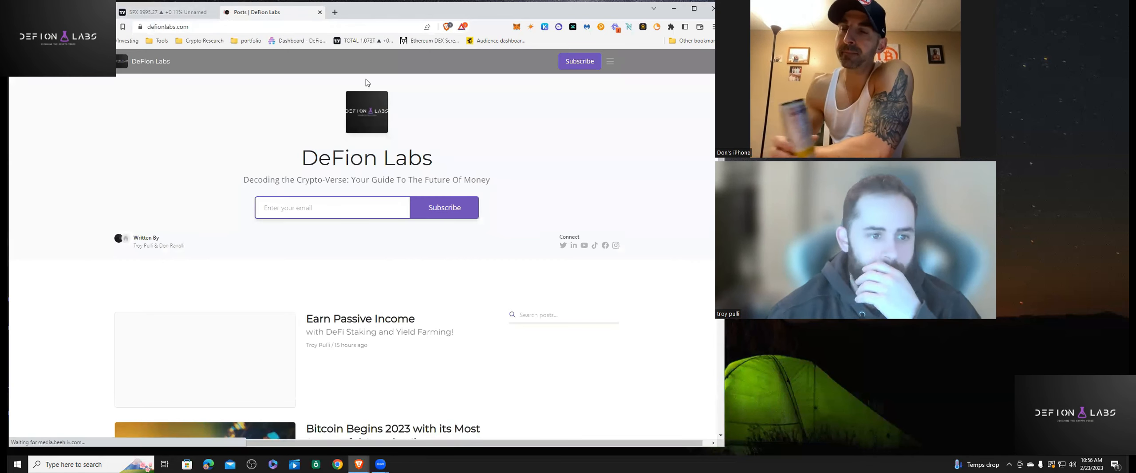
mouse_move(573, 256)
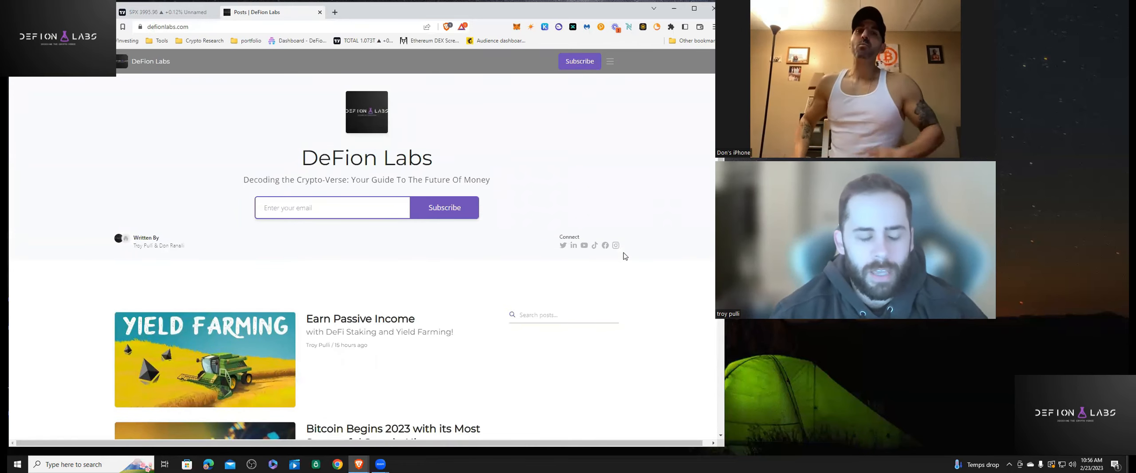
mouse_move(482, 207)
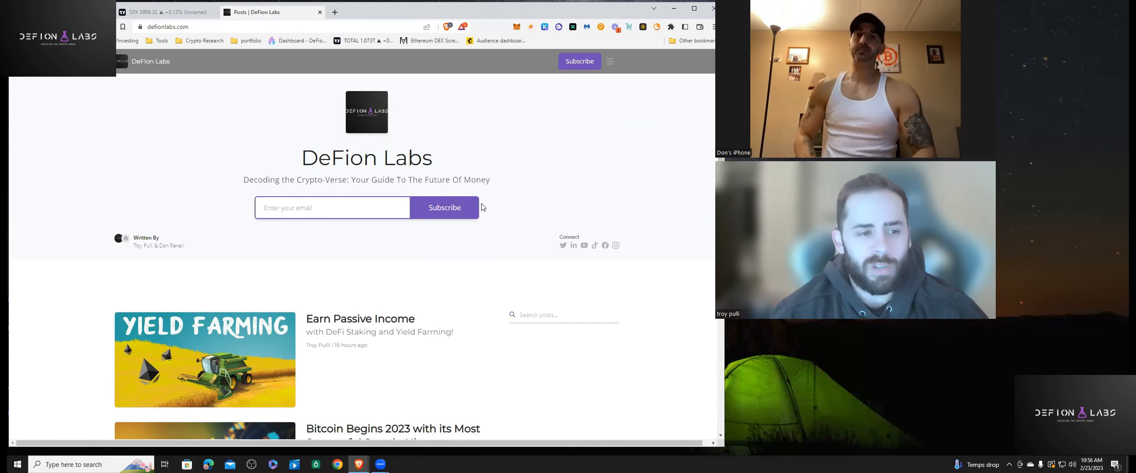
scroll("down", 3)
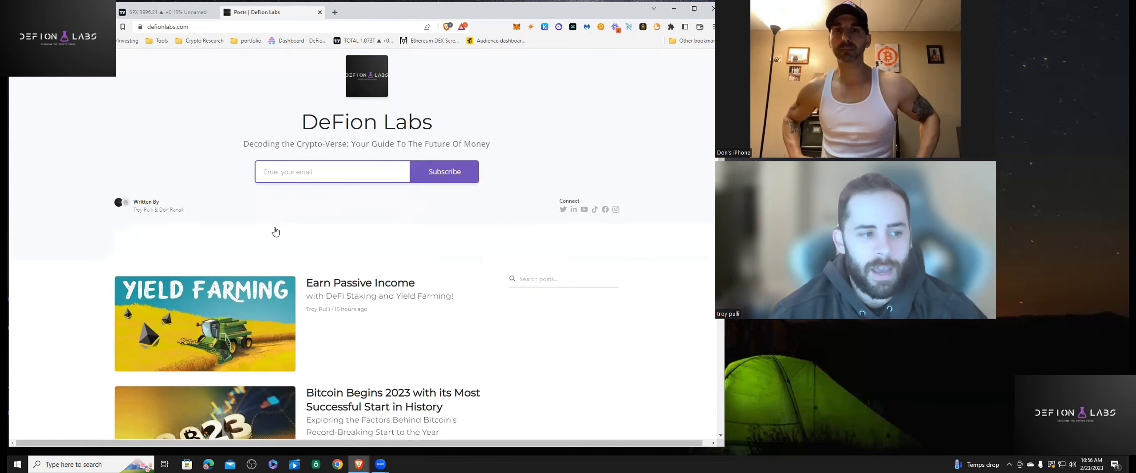
scroll("down", 3)
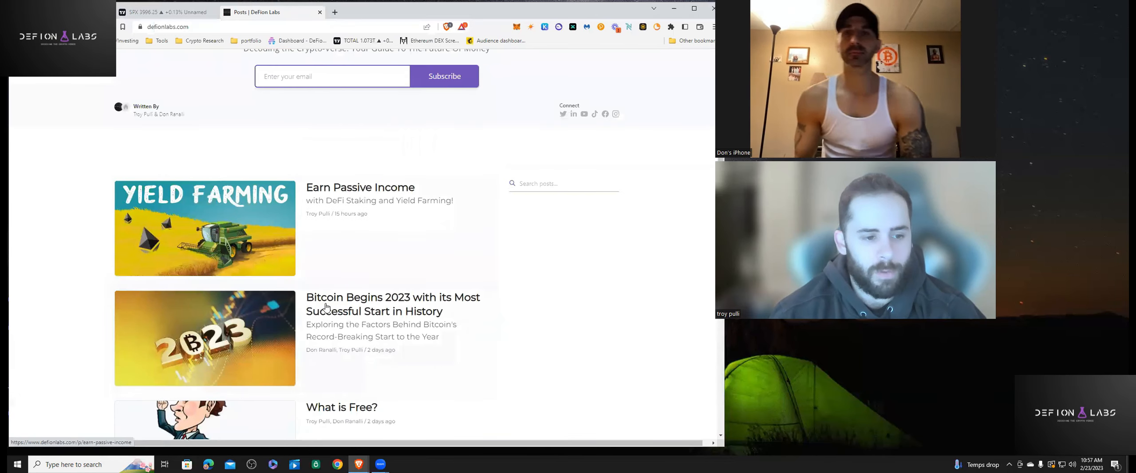
mouse_move(434, 292)
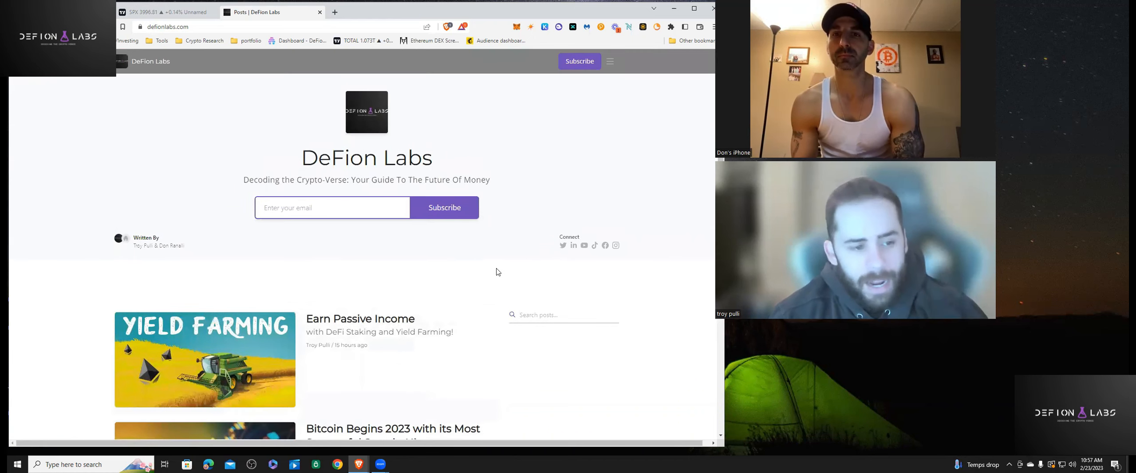
mouse_move(215, 300)
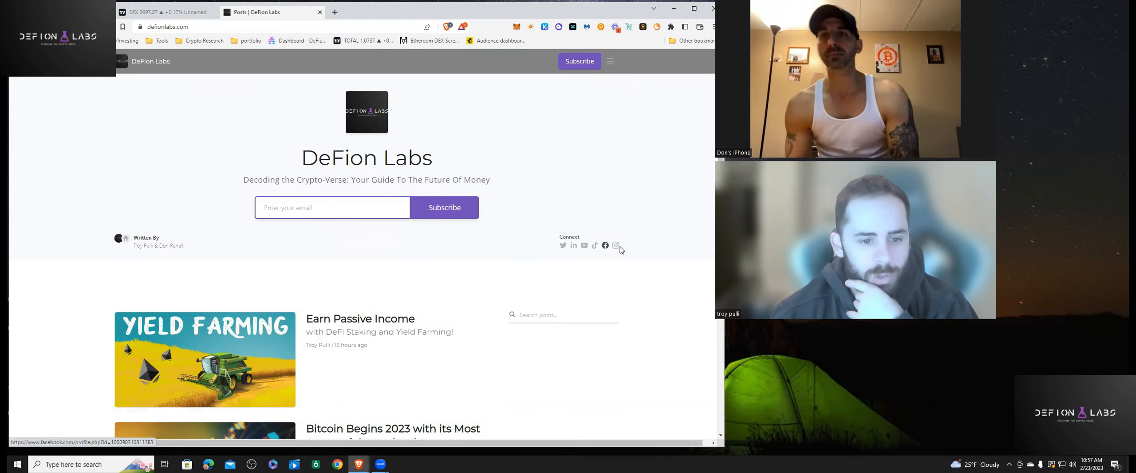
mouse_move(691, 299)
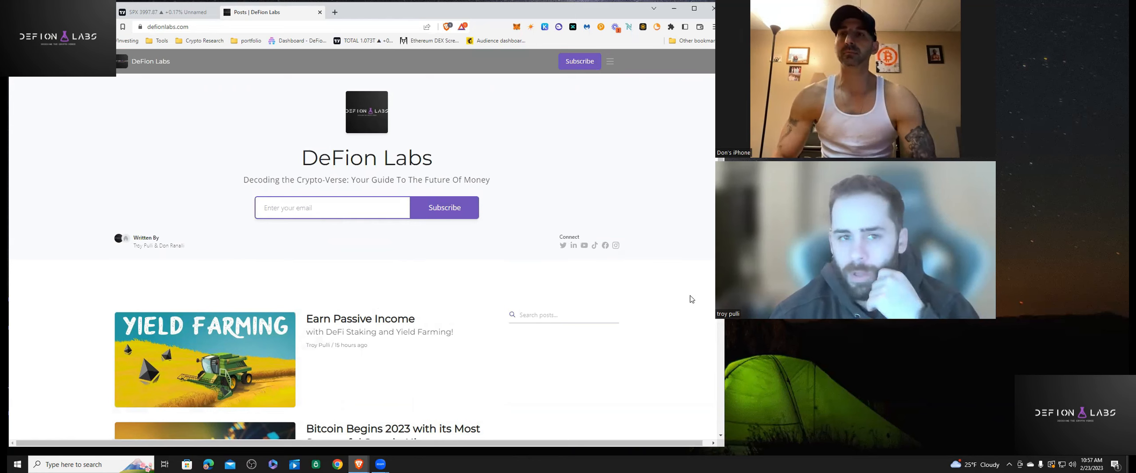
mouse_move(345, 132)
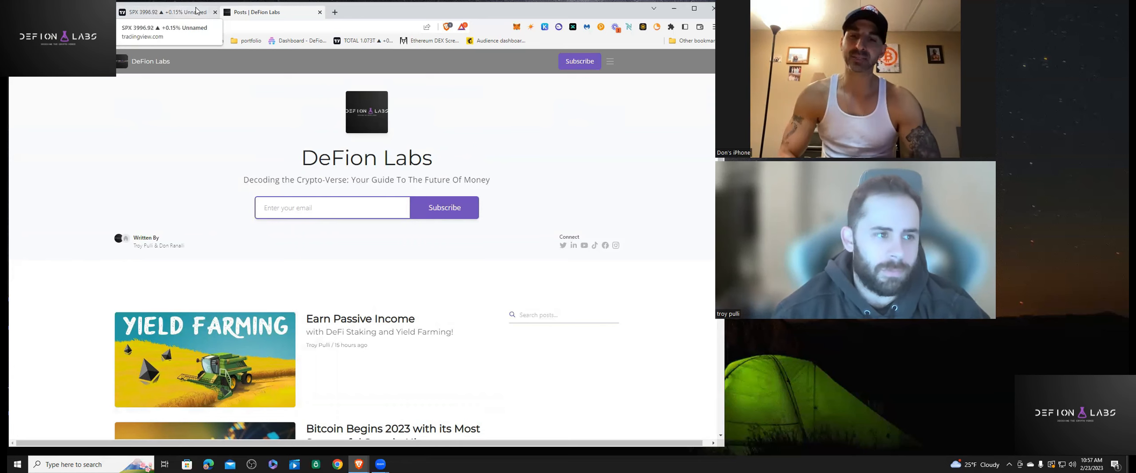
Switch to TradingView and search BTC to list Bitcoin symbols
left_click(166, 12)
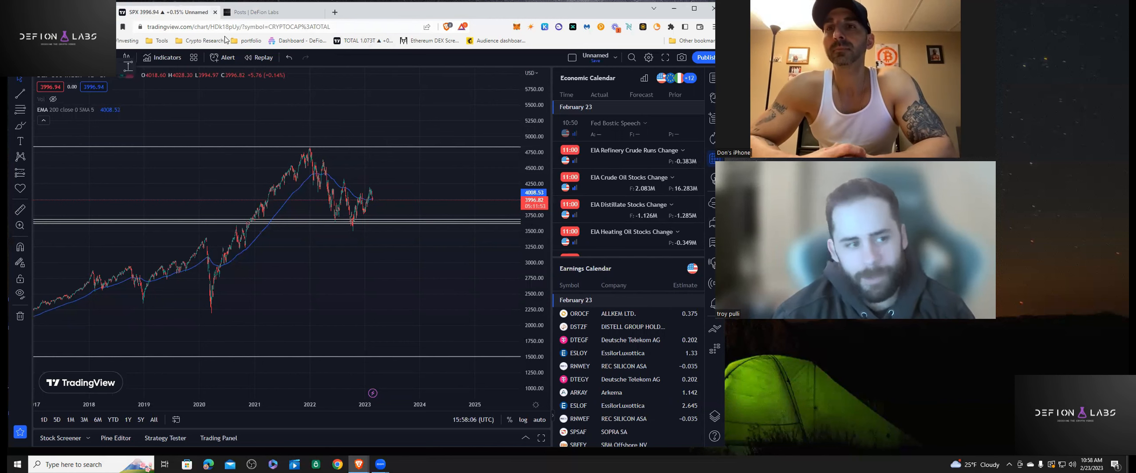
mouse_move(358, 158)
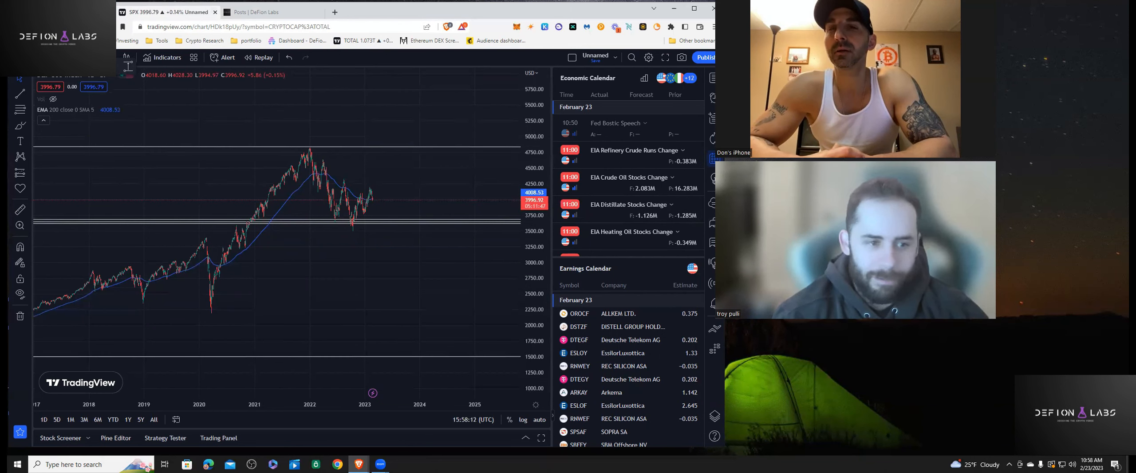
mouse_move(469, 221)
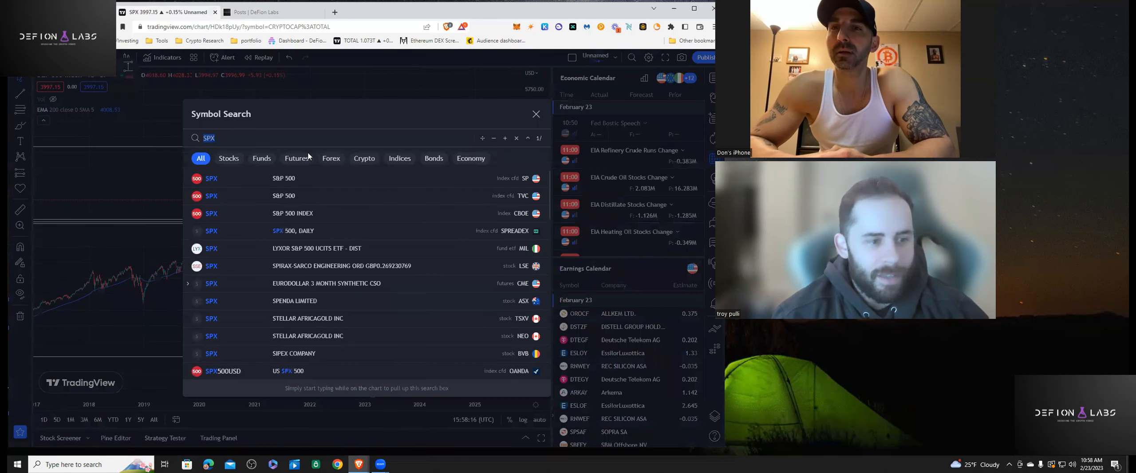
type("BTC")
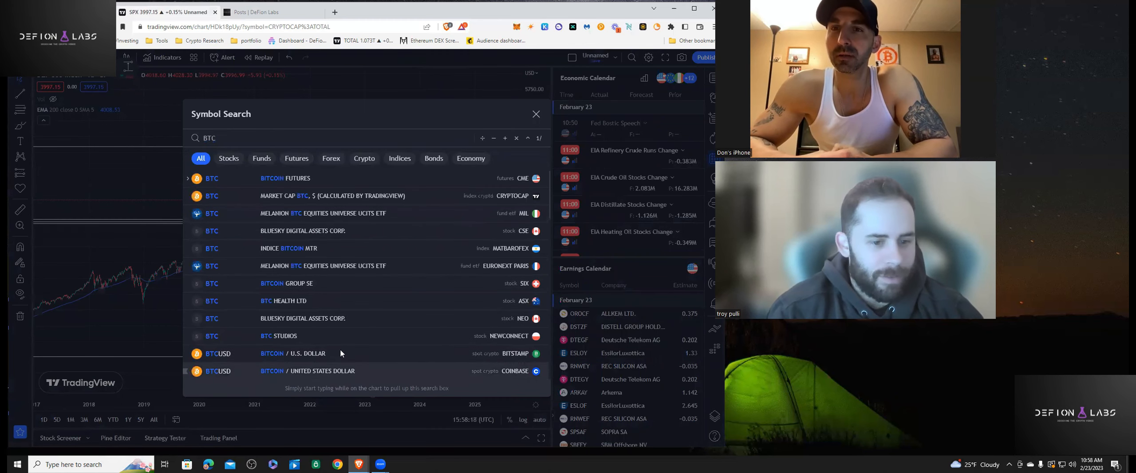